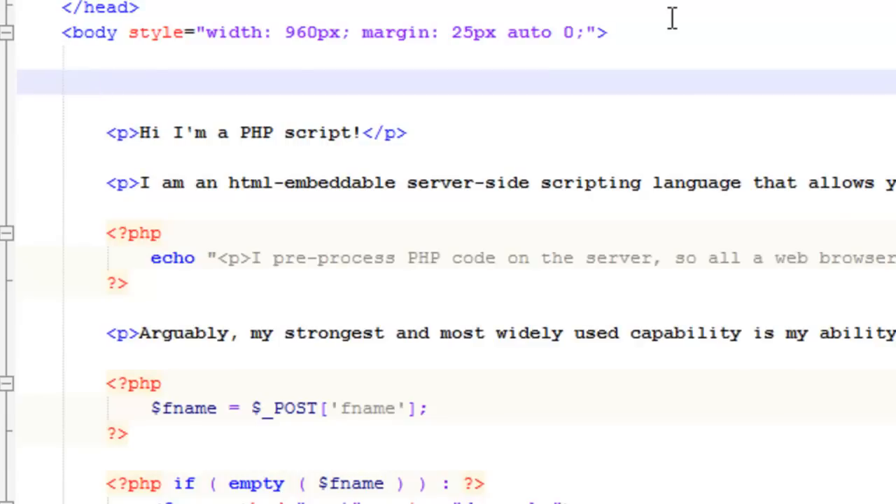
mouse_move(241, 14)
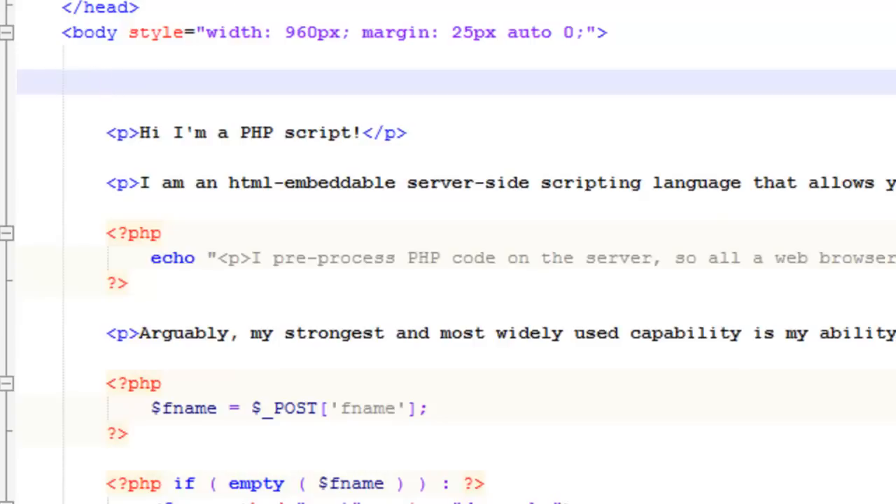
mouse_move(373, 91)
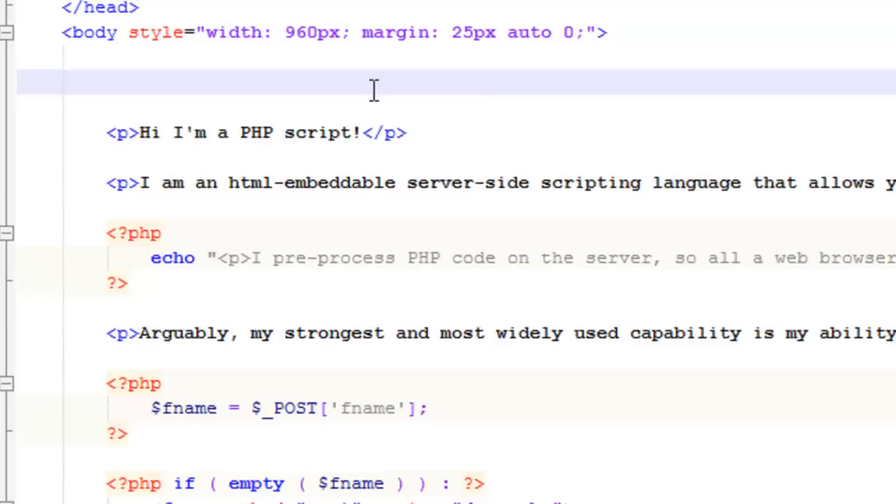
mouse_move(335, 133)
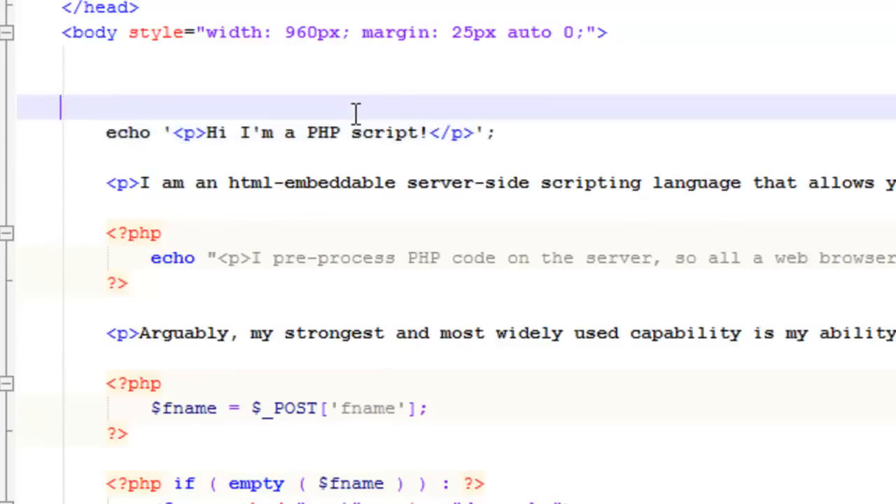
Wrap the paragraph in a PHP echo of a single-quoted string, escaping the apostrophe in I\'m.
text(<?php)
text(?>)
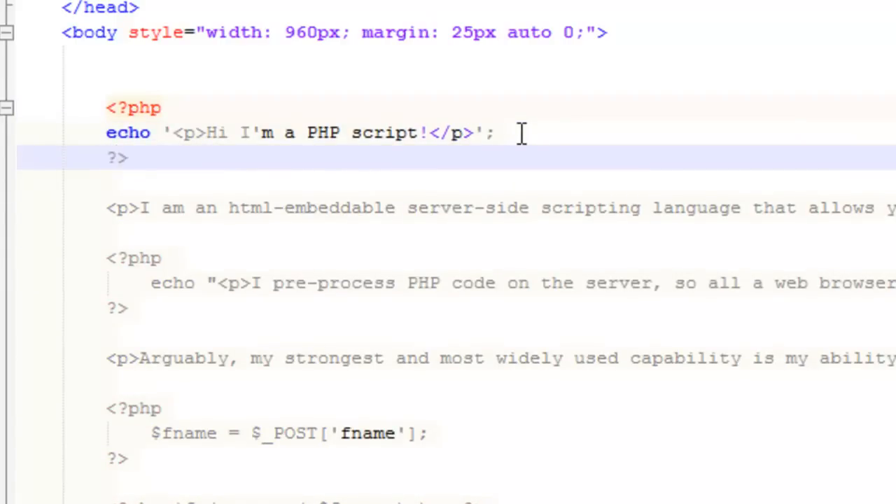
mouse_move(266, 126)
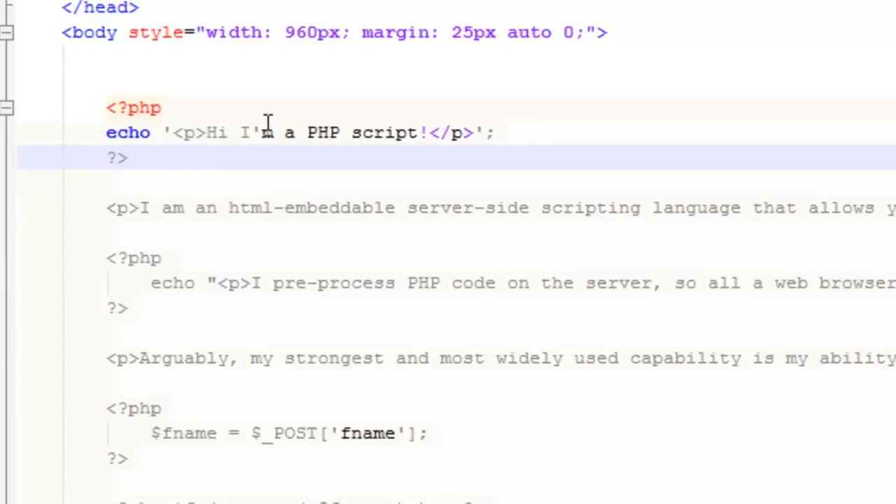
click(250, 132)
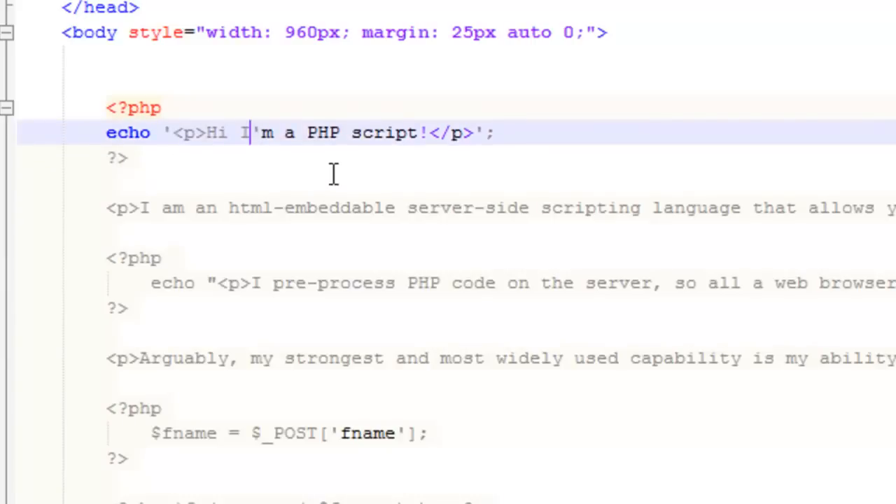
text(\)
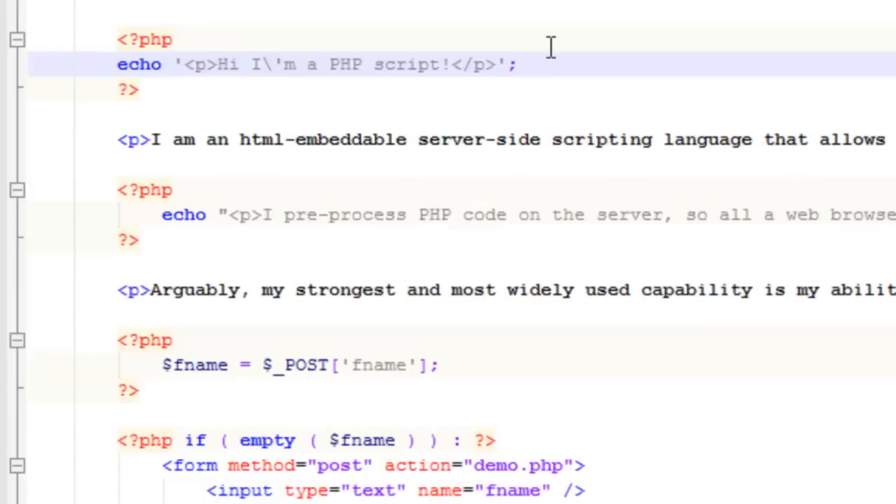
mouse_move(177, 65)
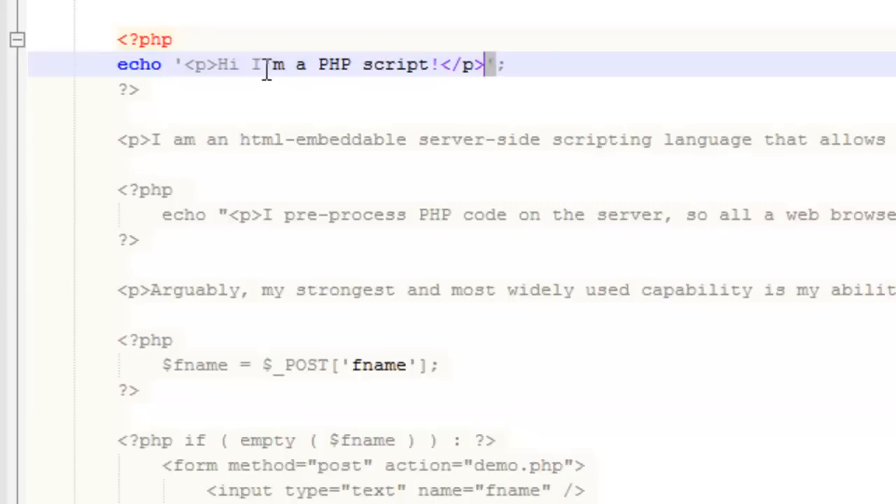
text(\)
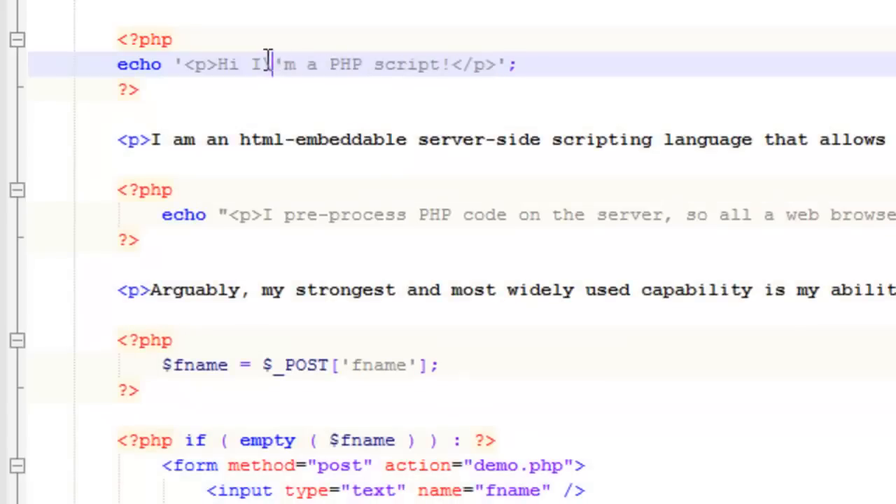
text(\)
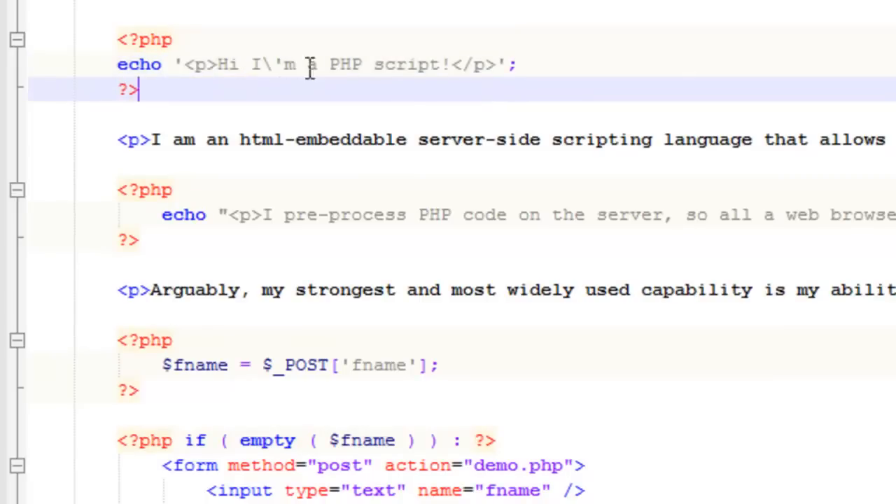
mouse_move(235, 79)
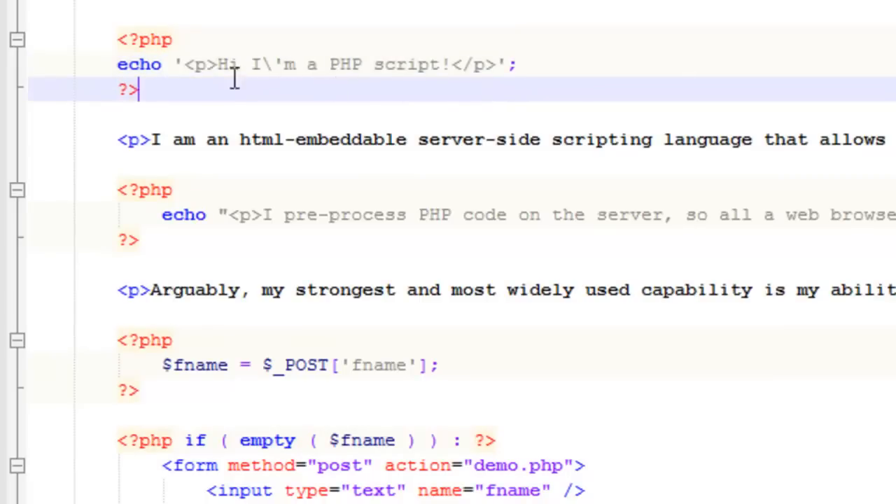
click(272, 65)
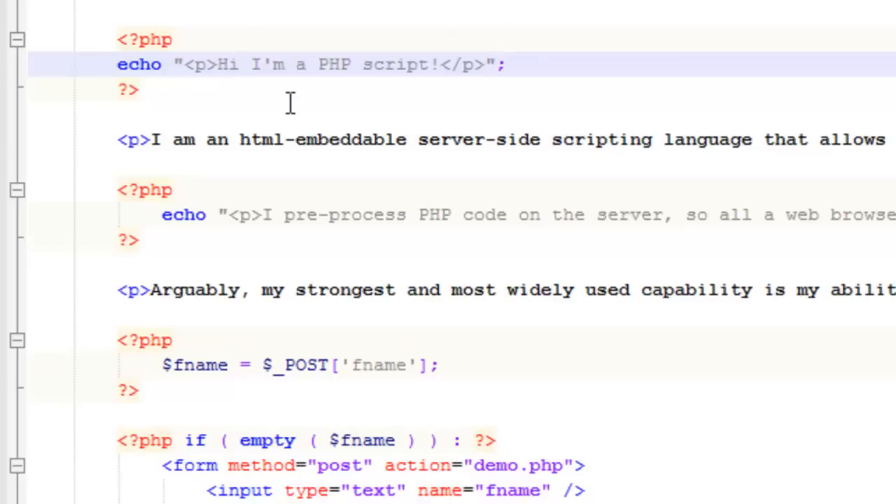
mouse_move(306, 96)
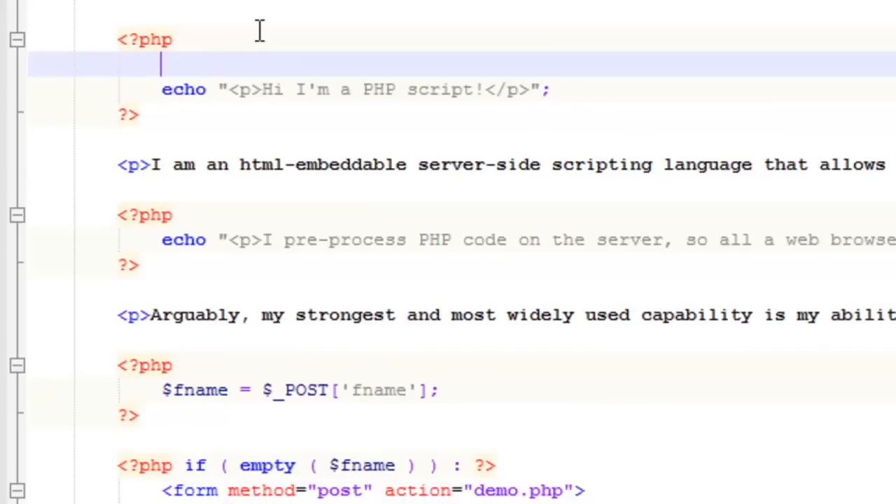
Move the "<p>Hi I'm a PHP script!</p>" string into a new $msg variable assignment.
text($msg =)
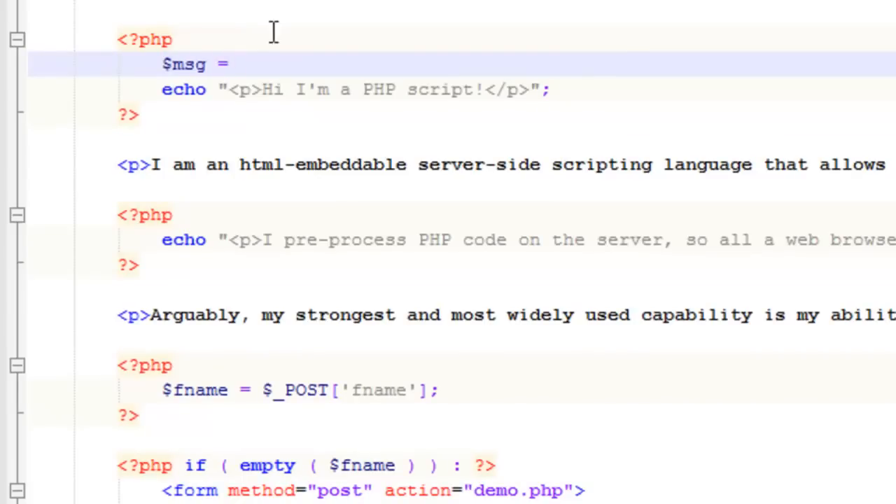
double_click(385, 89)
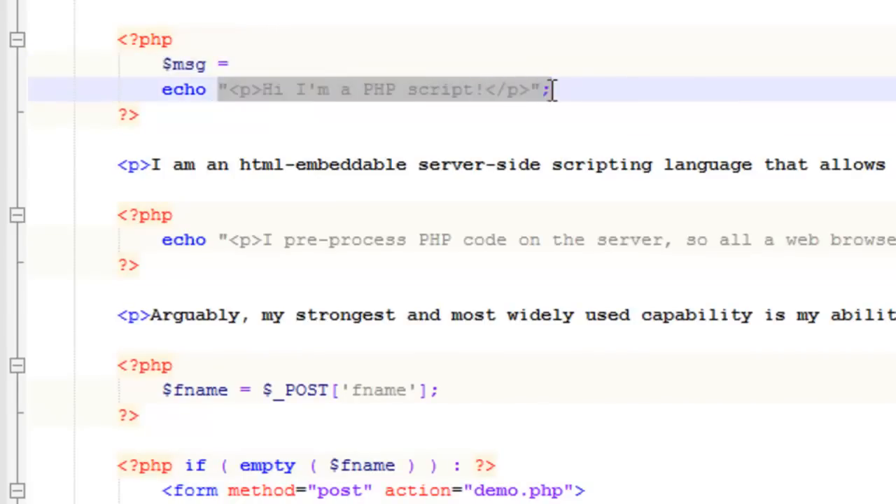
key(Delete)
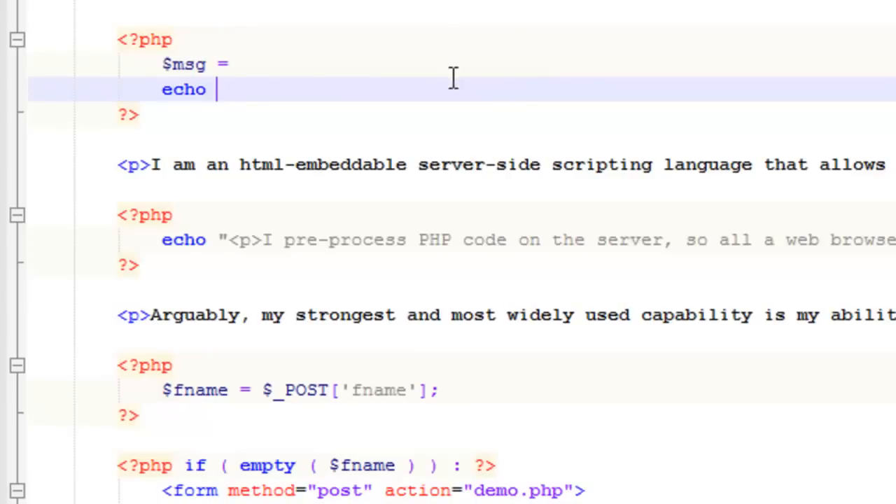
text("<p>Hi I'm a PHP script!</p>";)
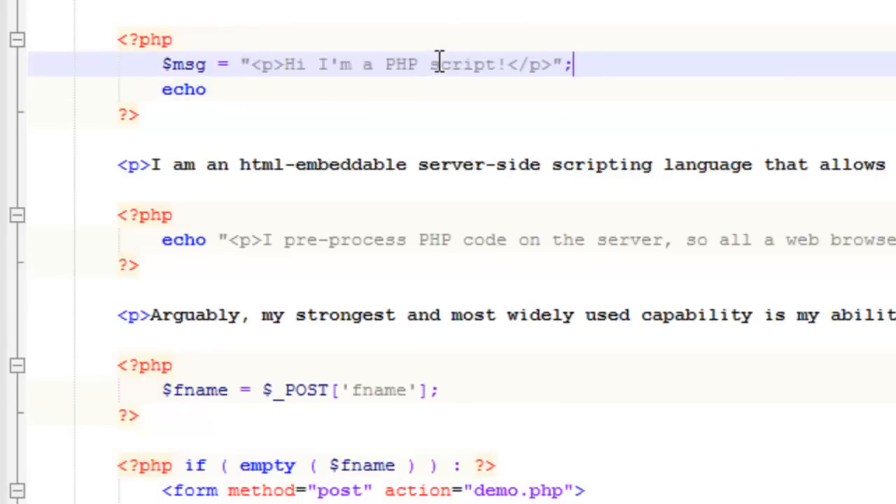
Make the echo statement output $msg; instead of the literal string.
click(219, 89)
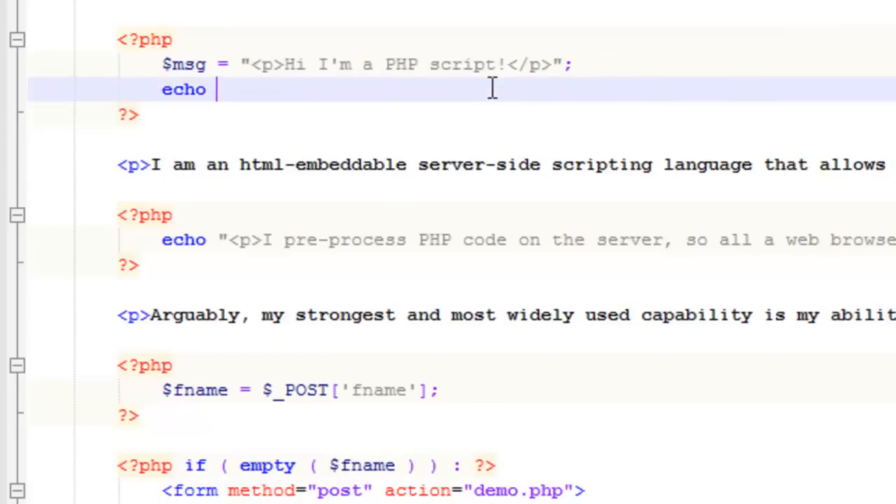
text($m)
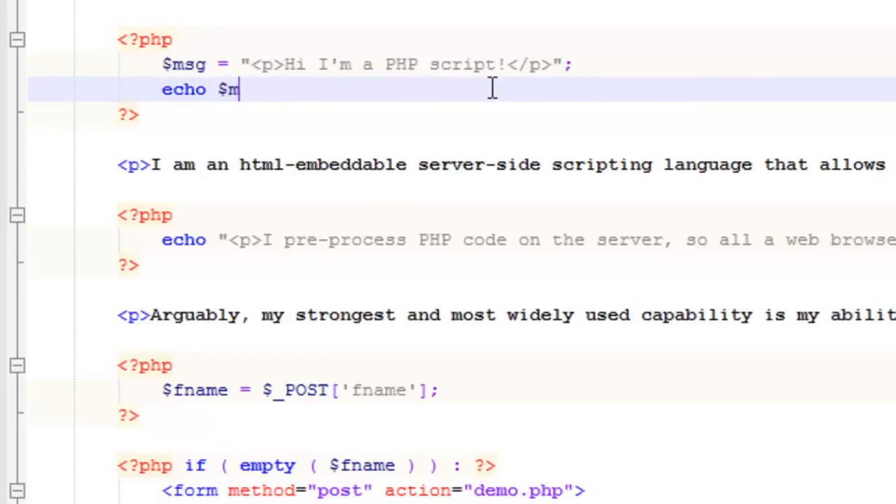
text(sg;)
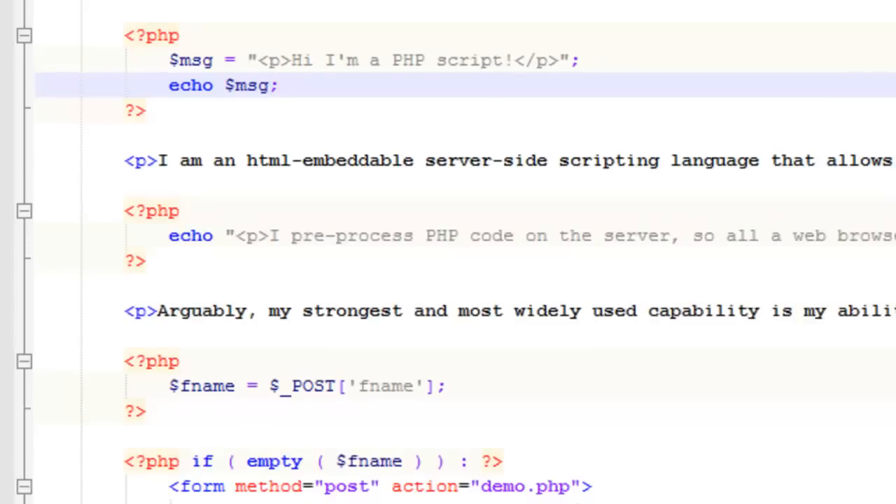
mouse_move(637, 348)
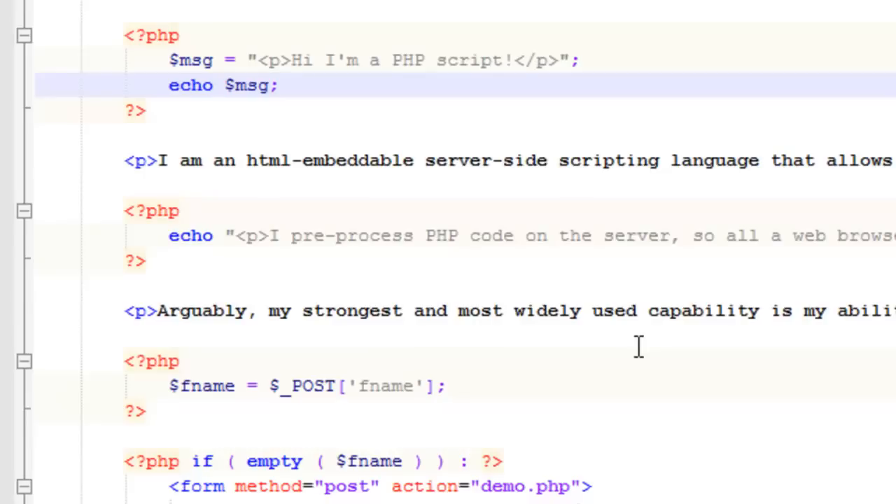
mouse_move(469, 176)
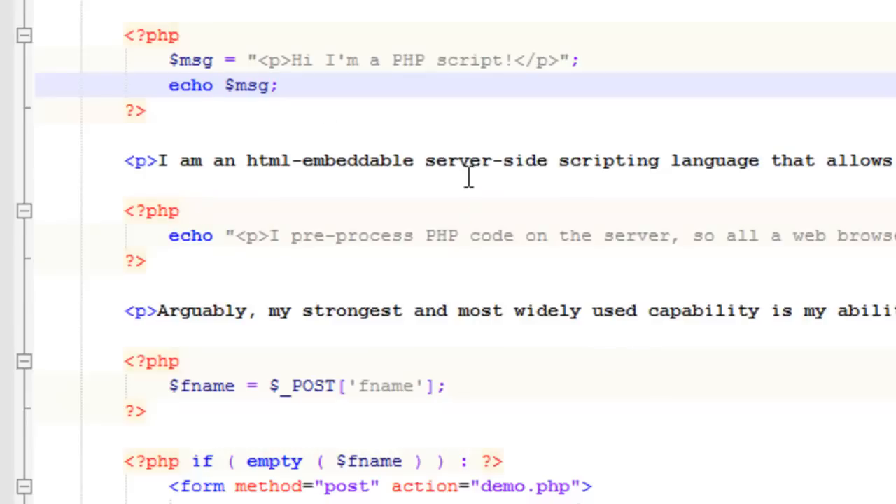
mouse_move(437, 159)
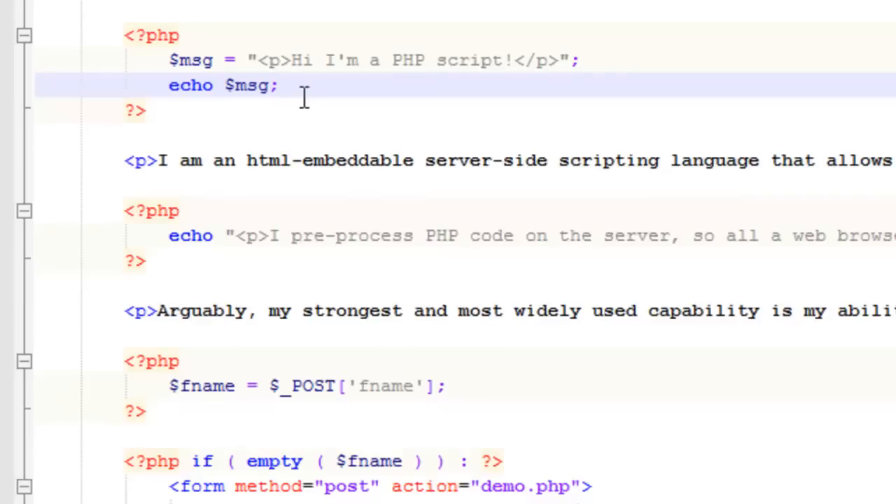
mouse_move(283, 86)
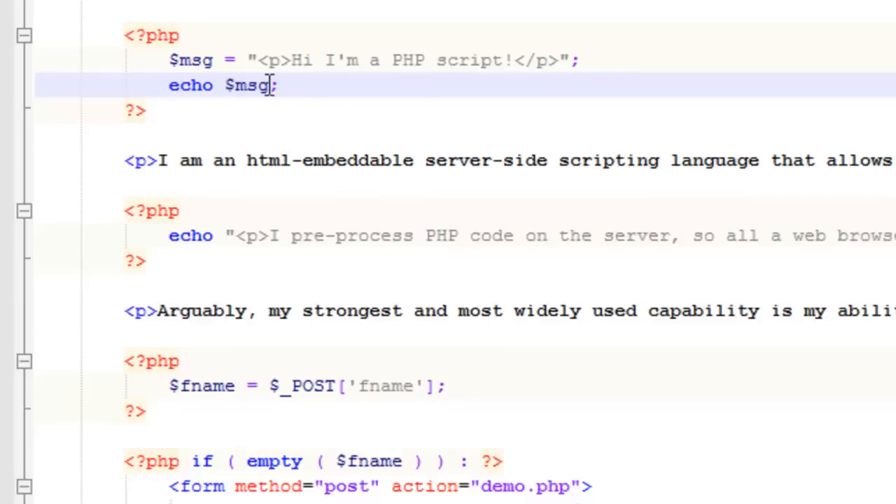
Concatenate ' Welcome!' onto $msg in the echo statement.
text(. ';)
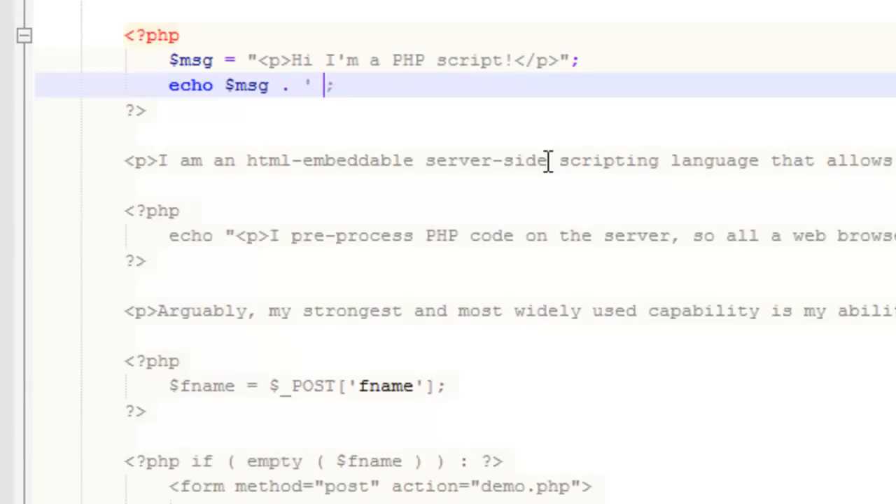
text(Welc)
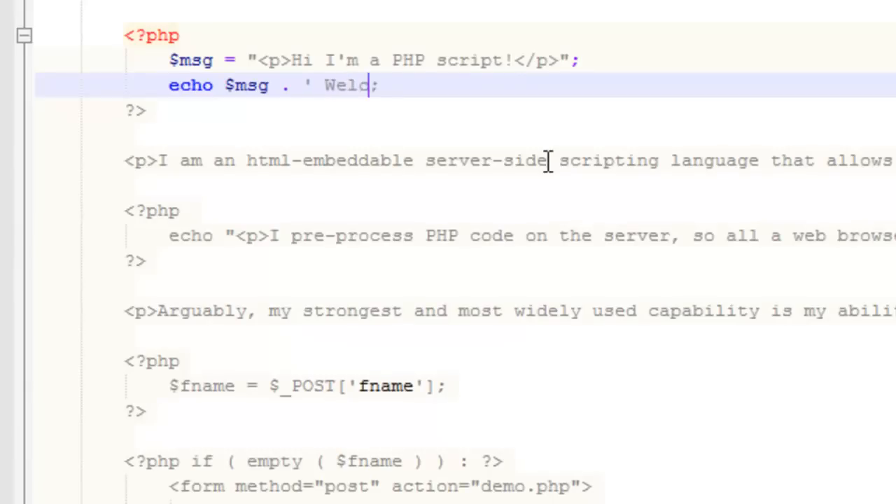
text(ome!')
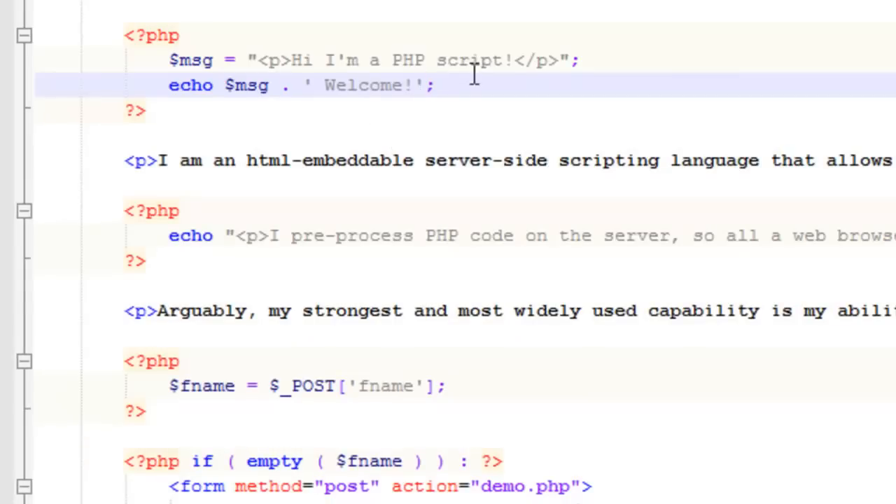
Move the closing </p> tag out of the $msg string to after Welcome!
double_click(538, 59)
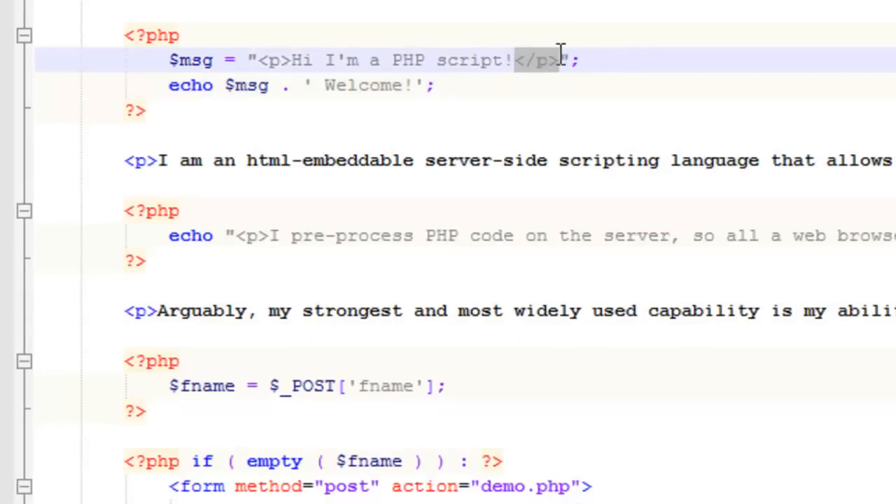
key(Delete)
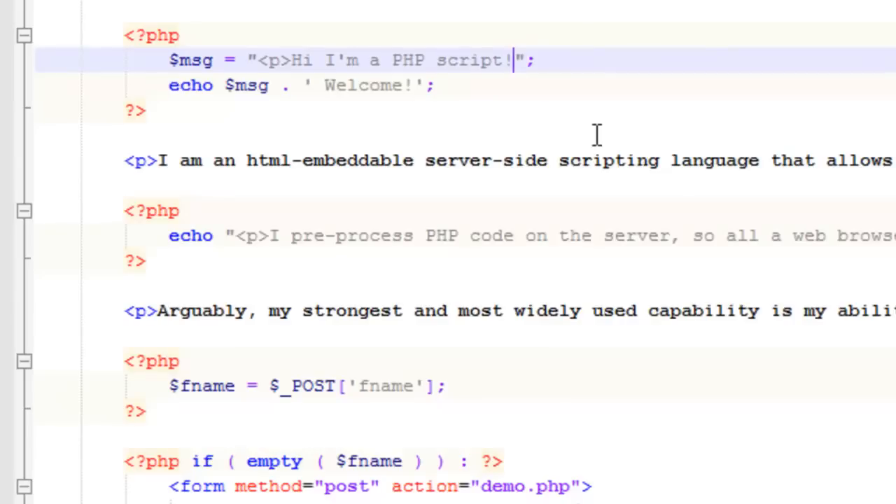
text(</p>)
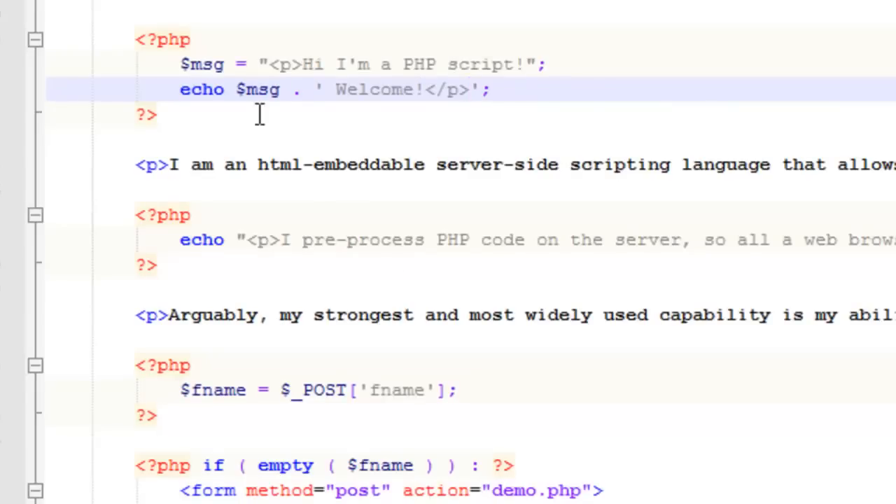
double_click(258, 89)
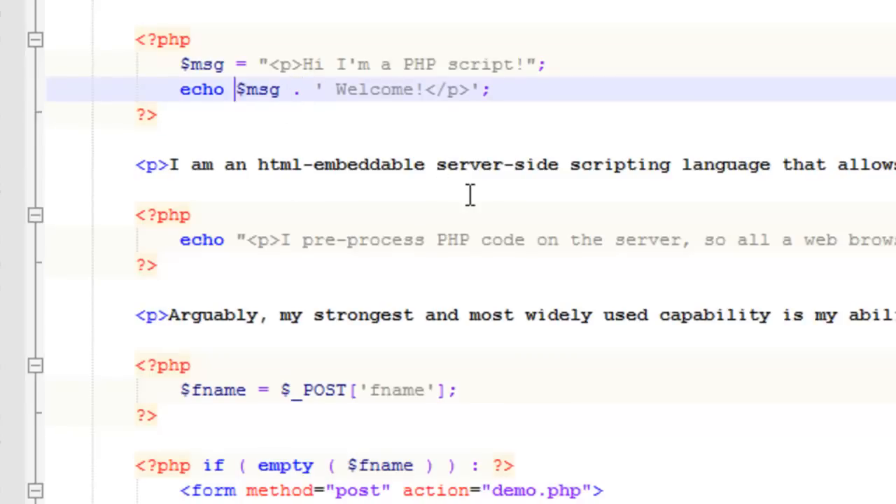
text(")
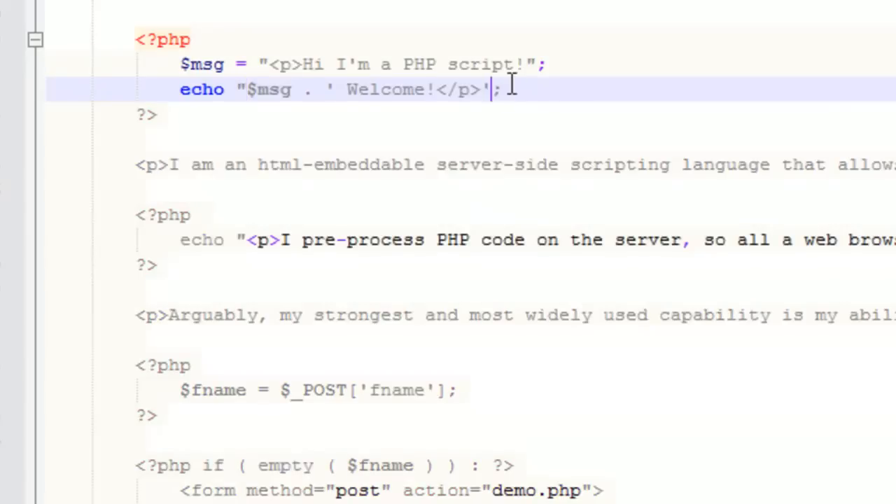
key(Backspace)
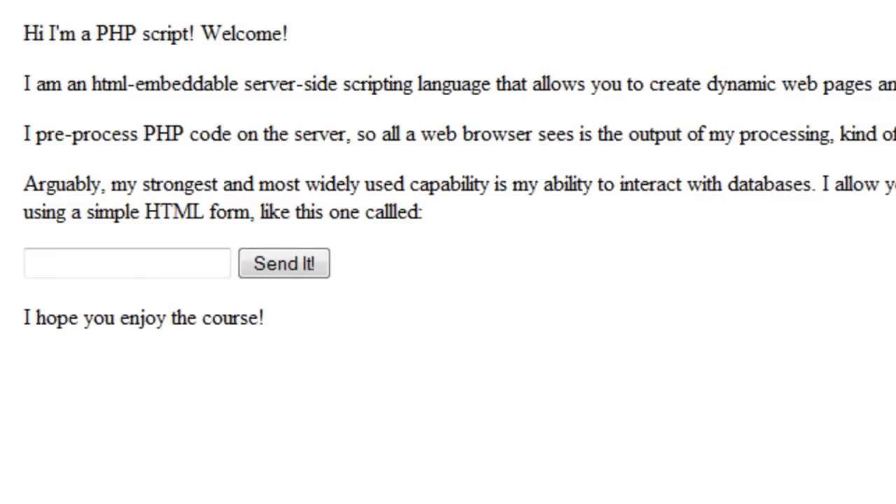
mouse_move(154, 63)
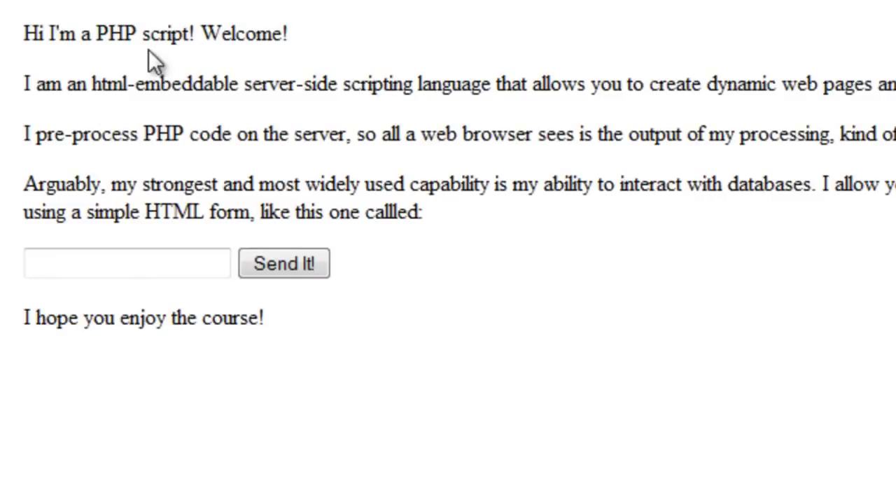